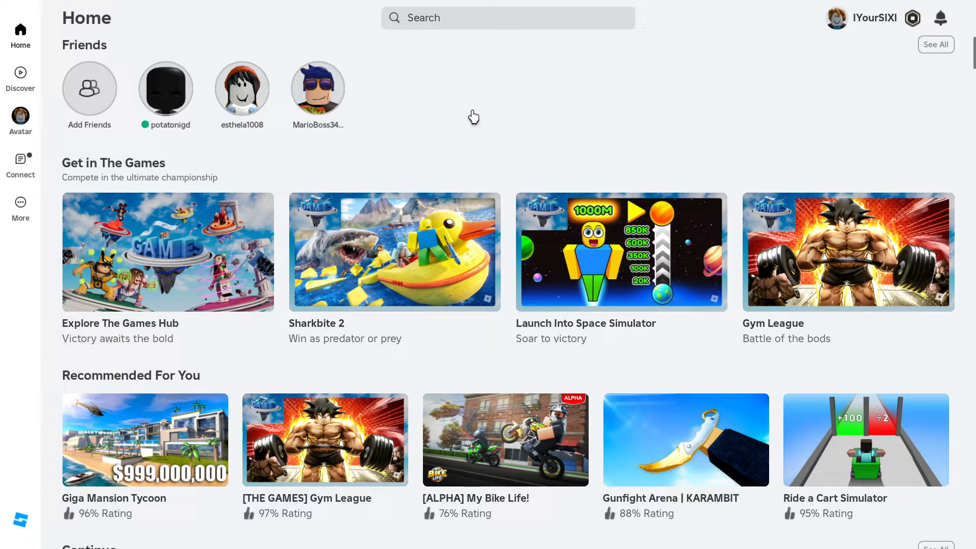
mouse_move(484, 110)
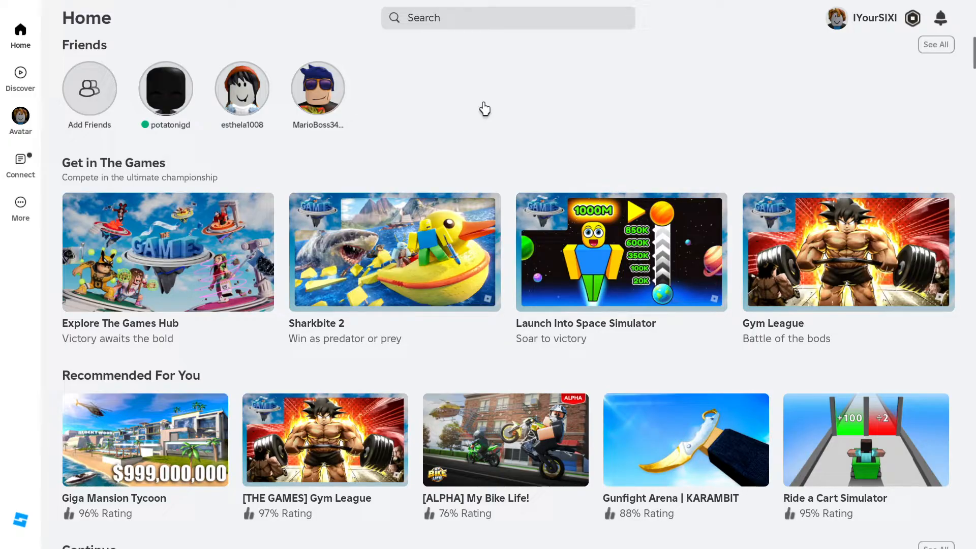
mouse_move(395, 77)
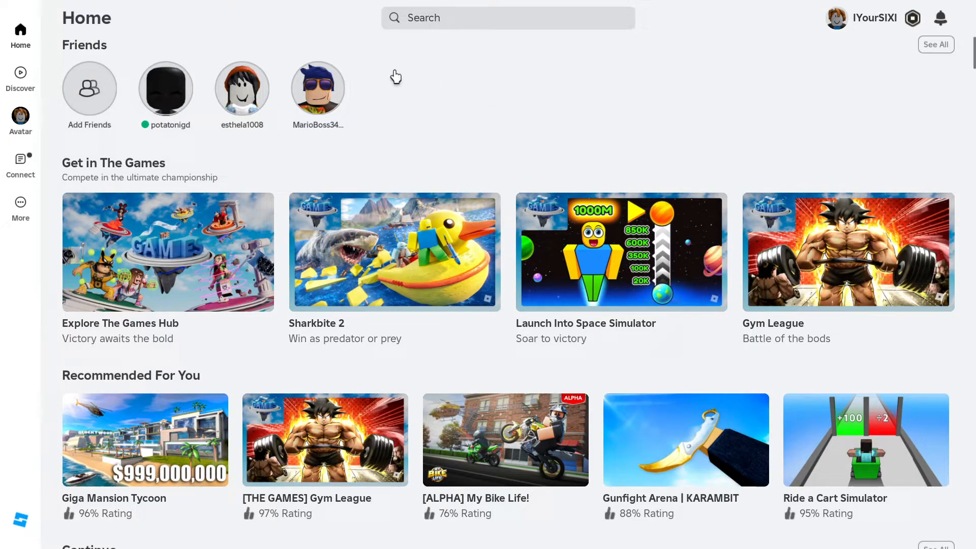
mouse_move(542, 115)
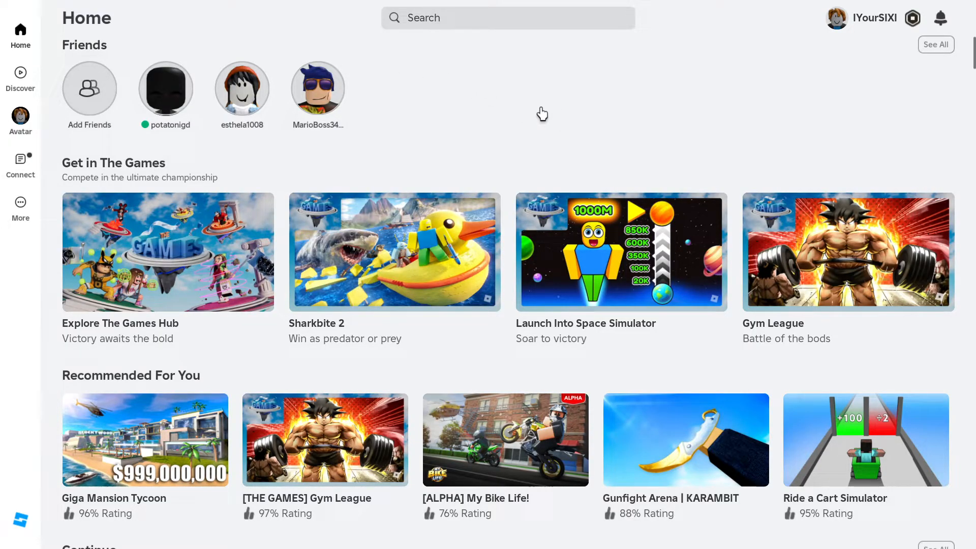
mouse_move(46, 168)
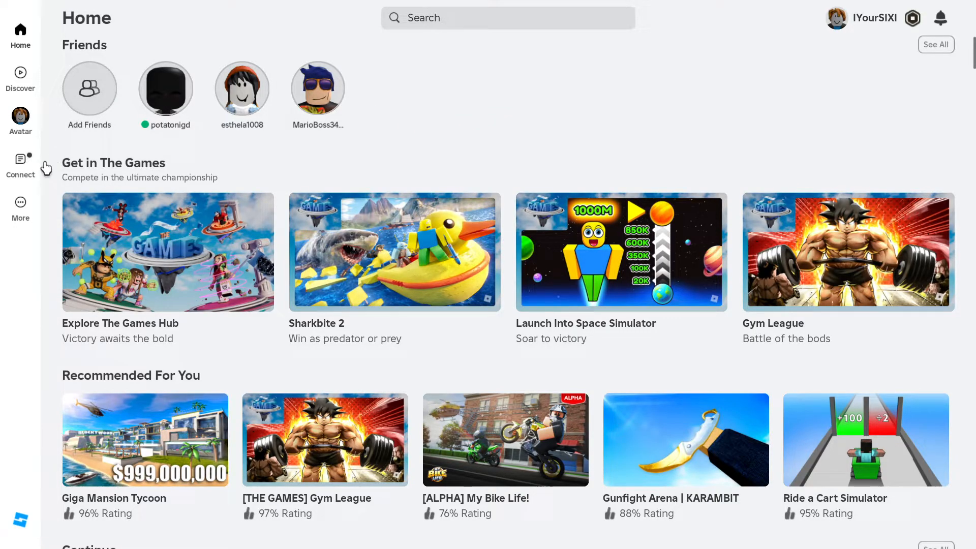
- Show the Connect page listing the account's three friends, Chats and Groups
click(21, 164)
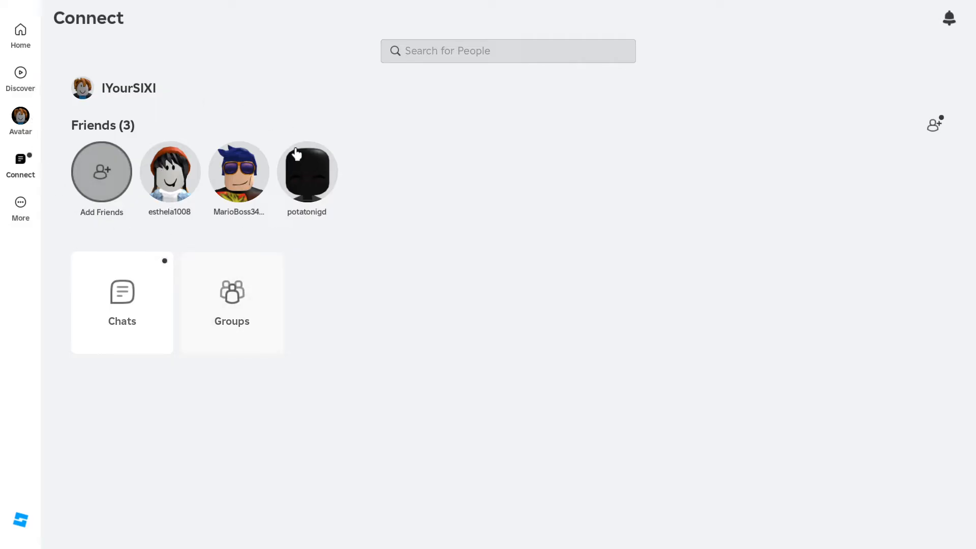
mouse_move(100, 82)
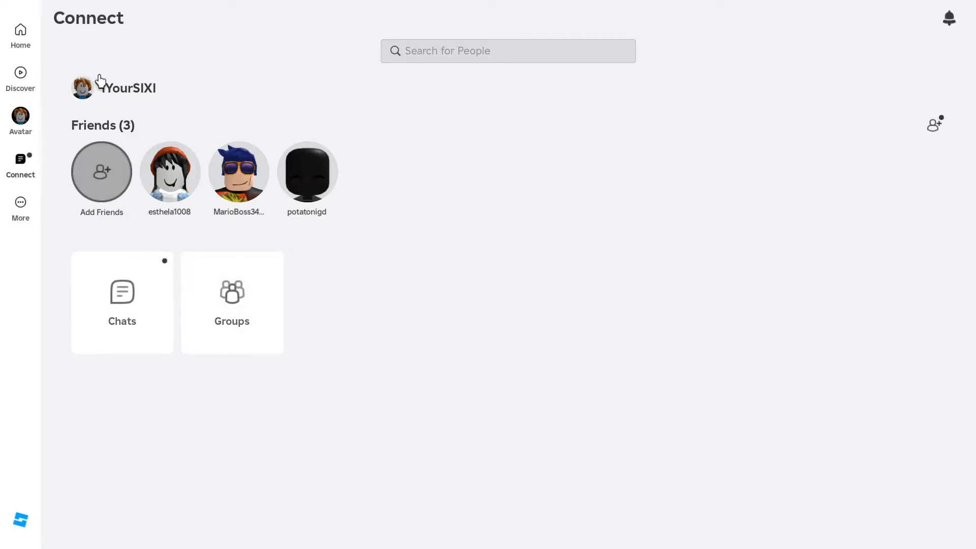
mouse_move(936, 120)
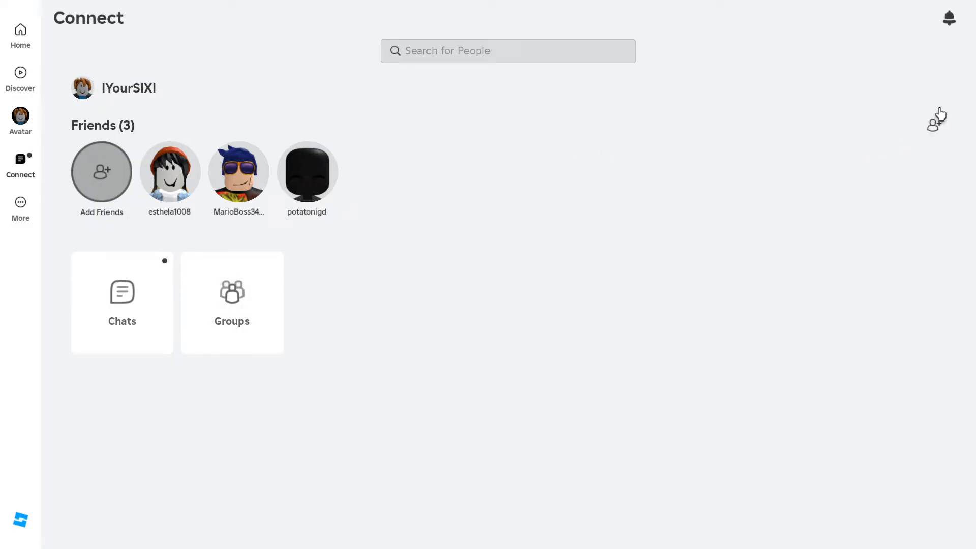
mouse_move(937, 123)
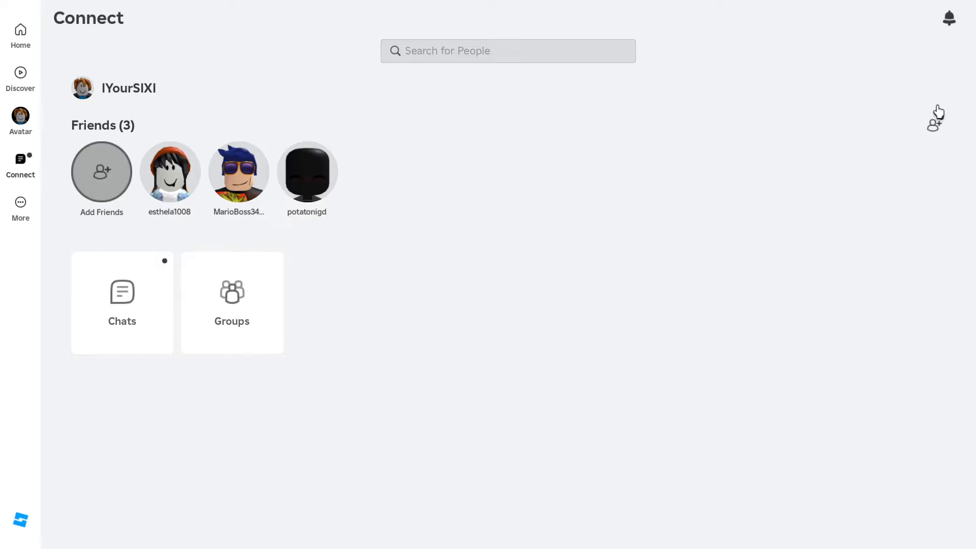
mouse_move(935, 124)
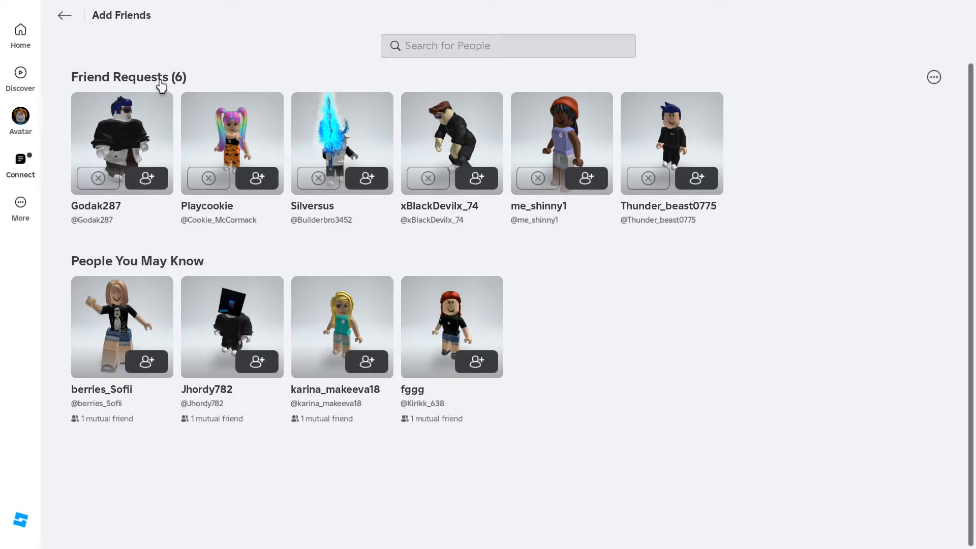
mouse_move(679, 176)
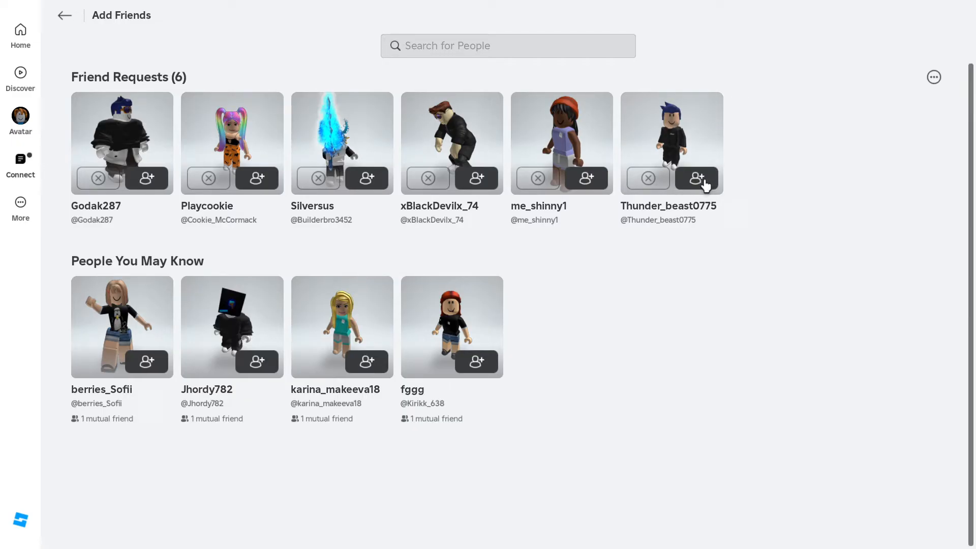
click(696, 179)
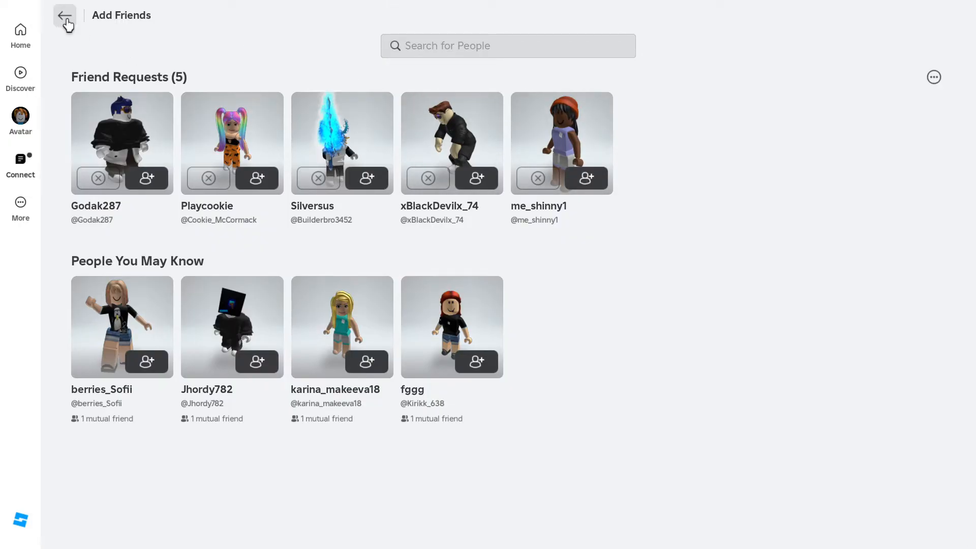
click(64, 16)
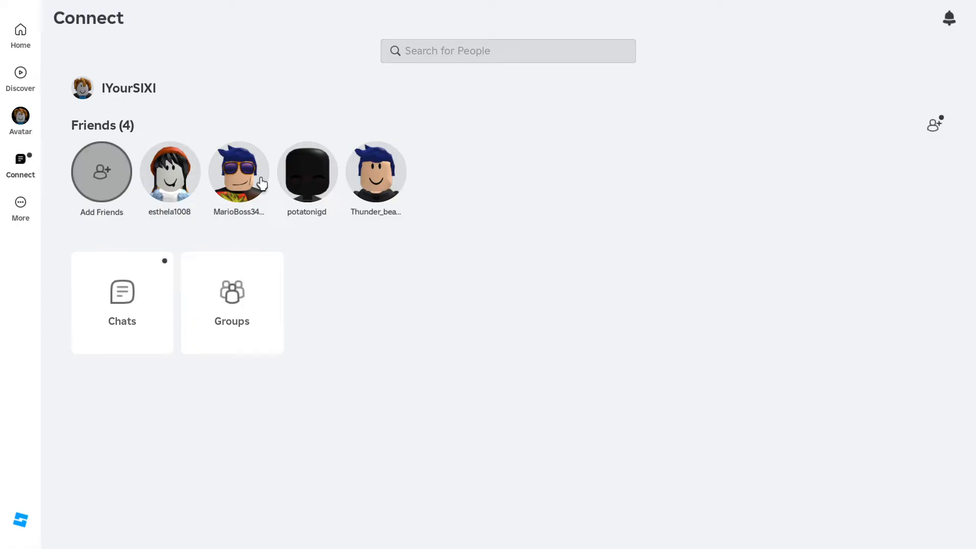
mouse_move(942, 135)
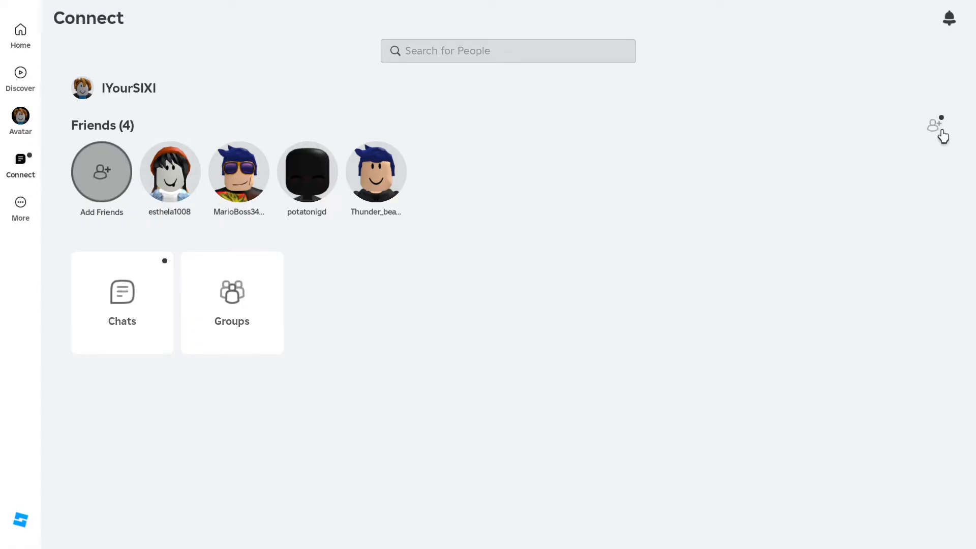
click(101, 171)
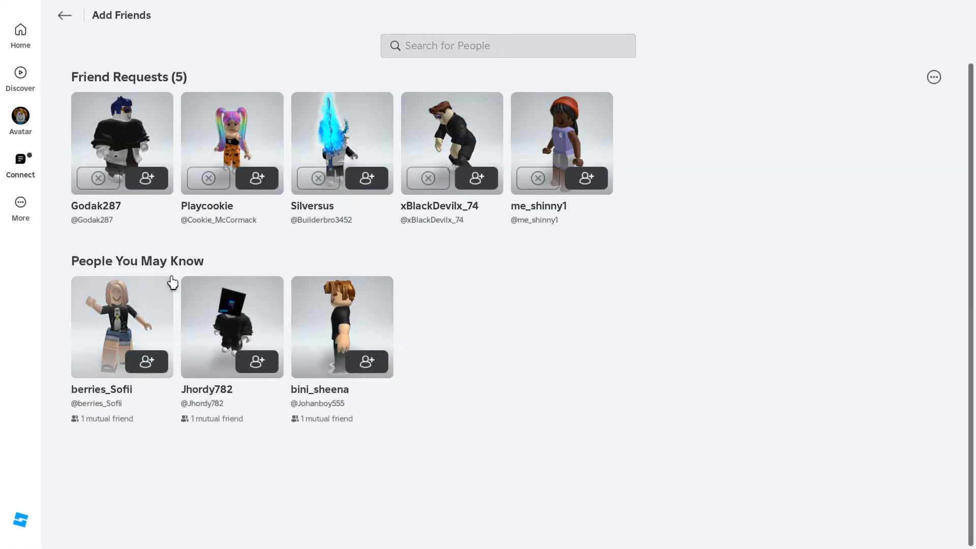
mouse_move(220, 428)
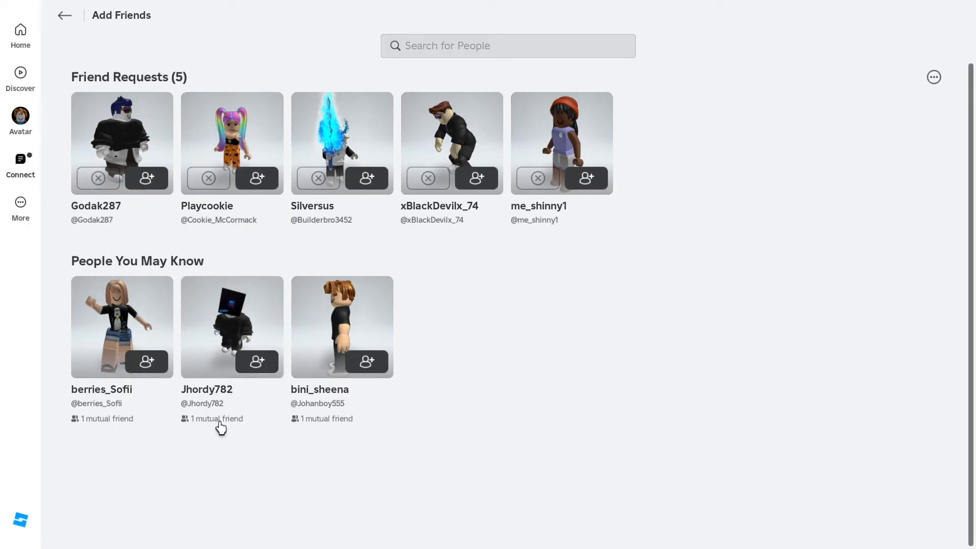
mouse_move(76, 243)
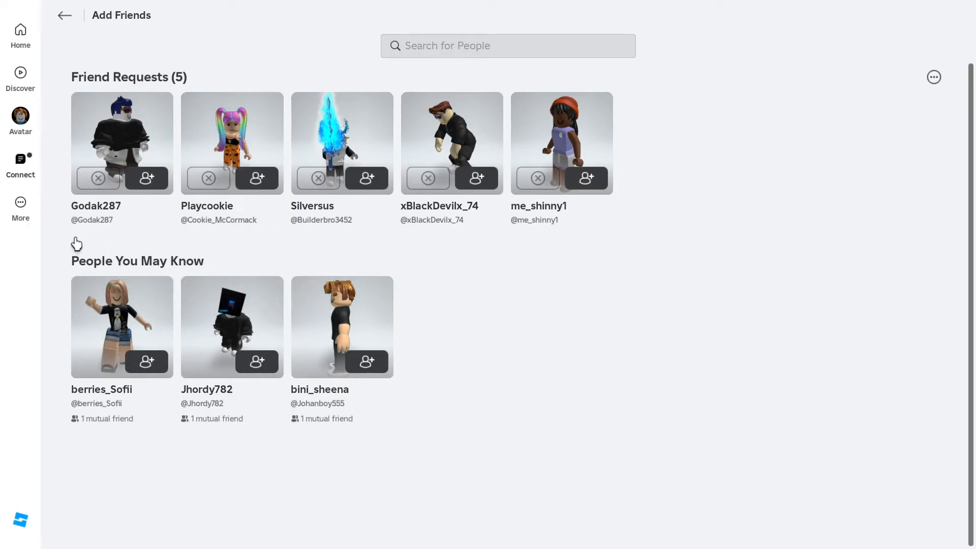
mouse_move(379, 325)
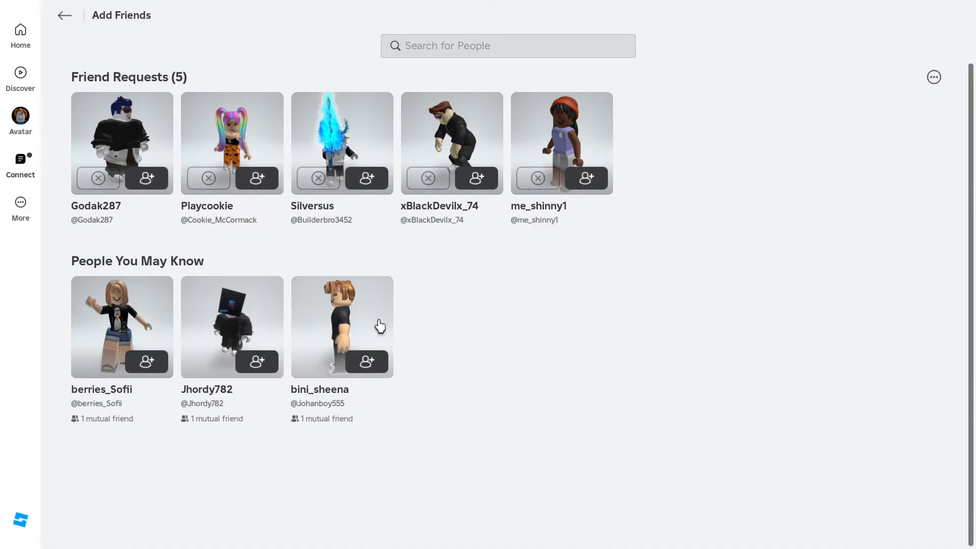
mouse_move(288, 284)
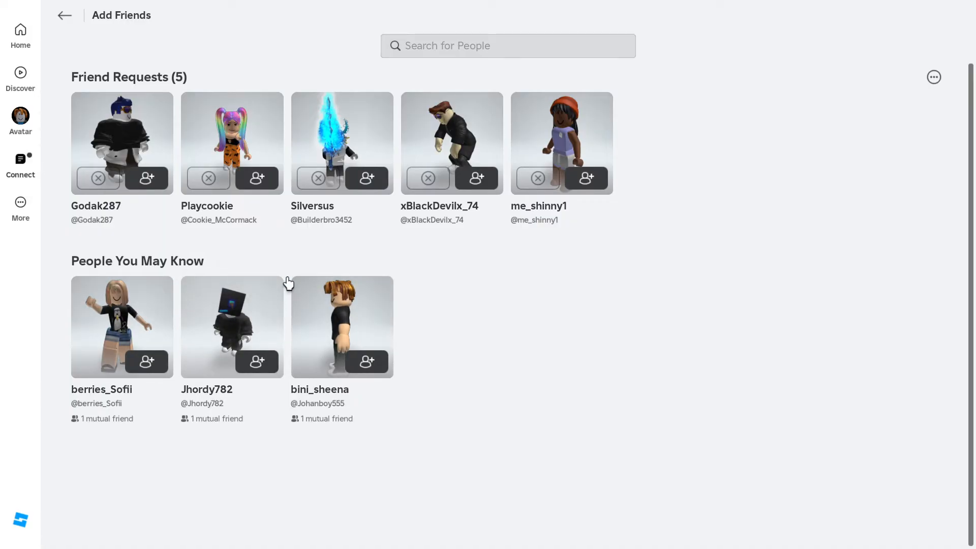
mouse_move(96, 70)
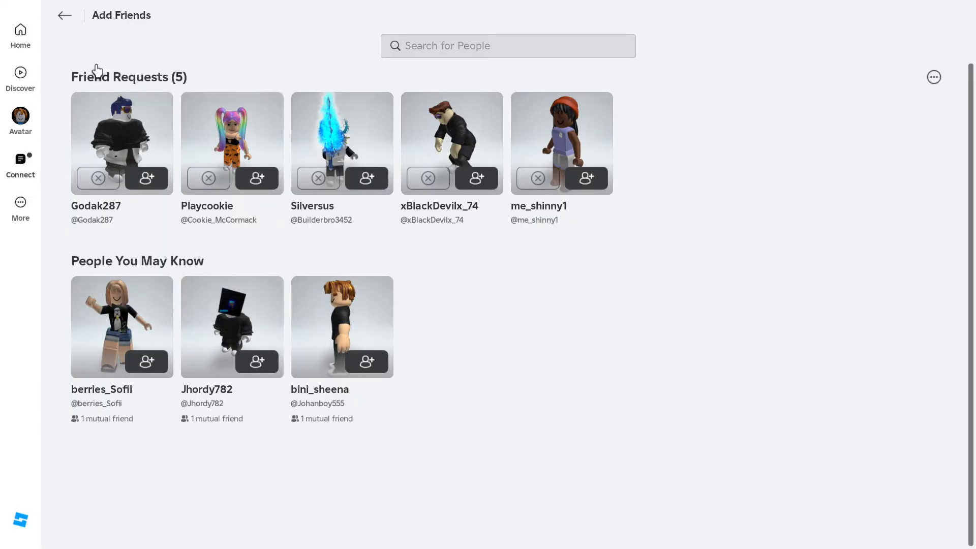
click(64, 15)
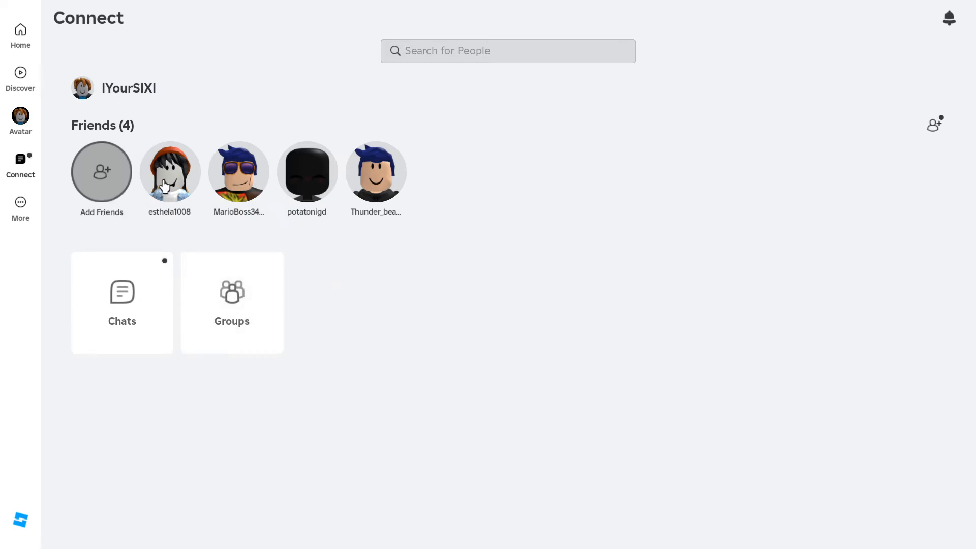
mouse_move(265, 154)
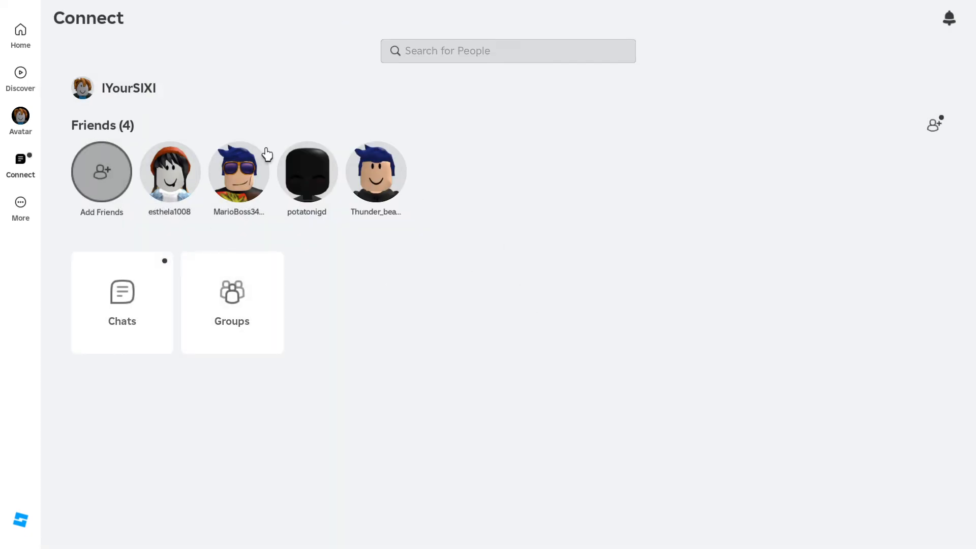
mouse_move(147, 100)
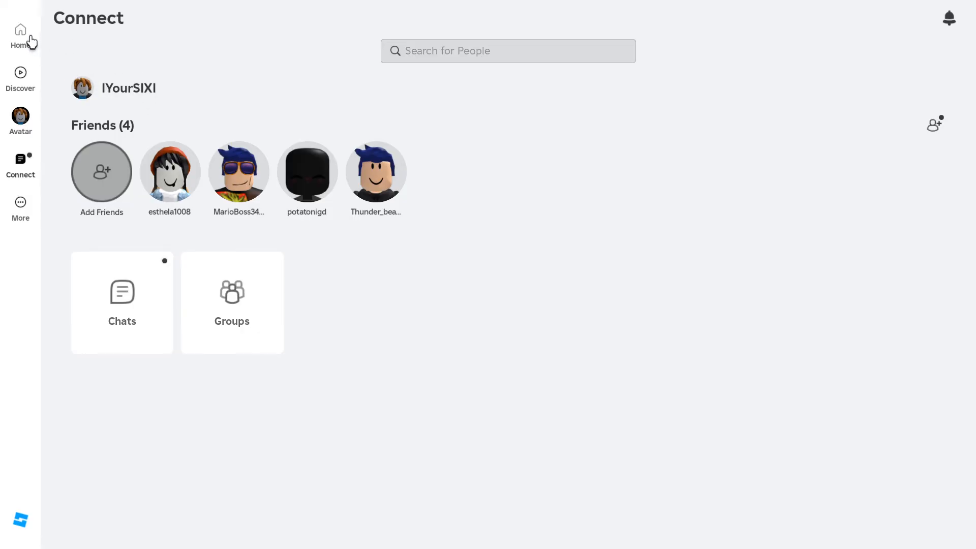
click(20, 34)
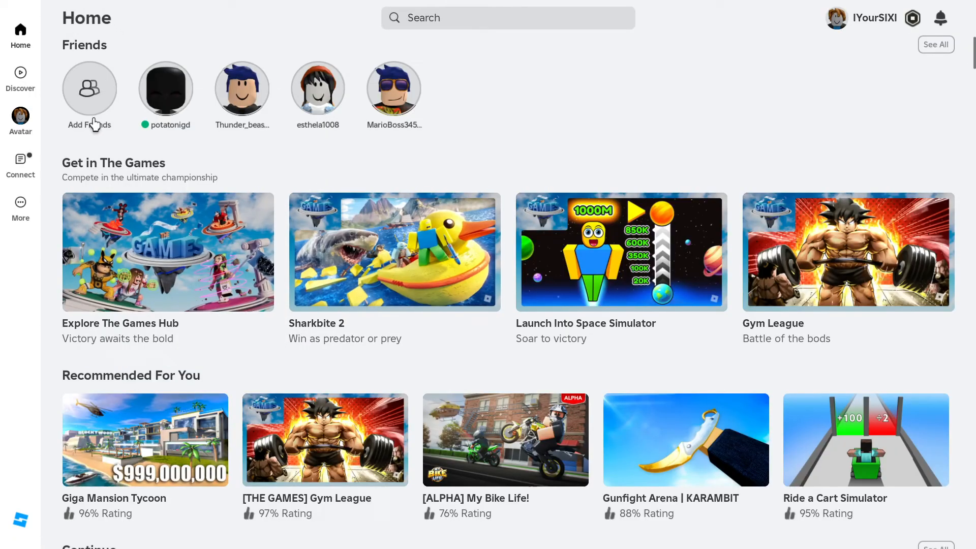
click(90, 87)
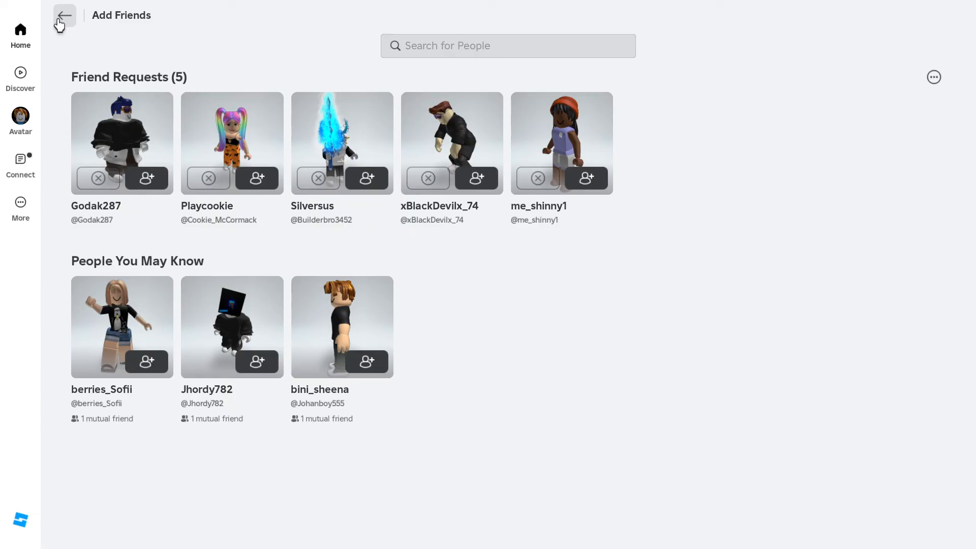
click(64, 15)
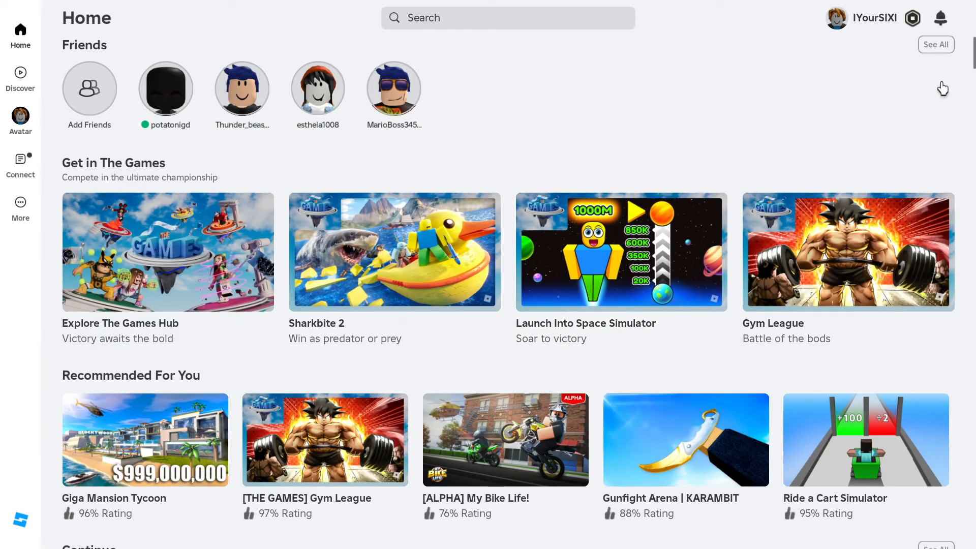